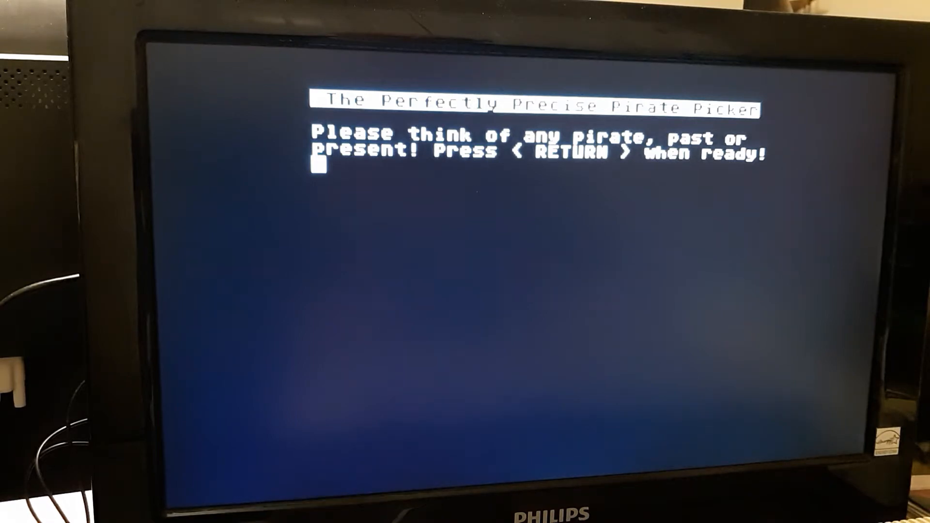
Step: Play a round confirming John Lennon, then list variables with PONS
key(Return)
text(Y)
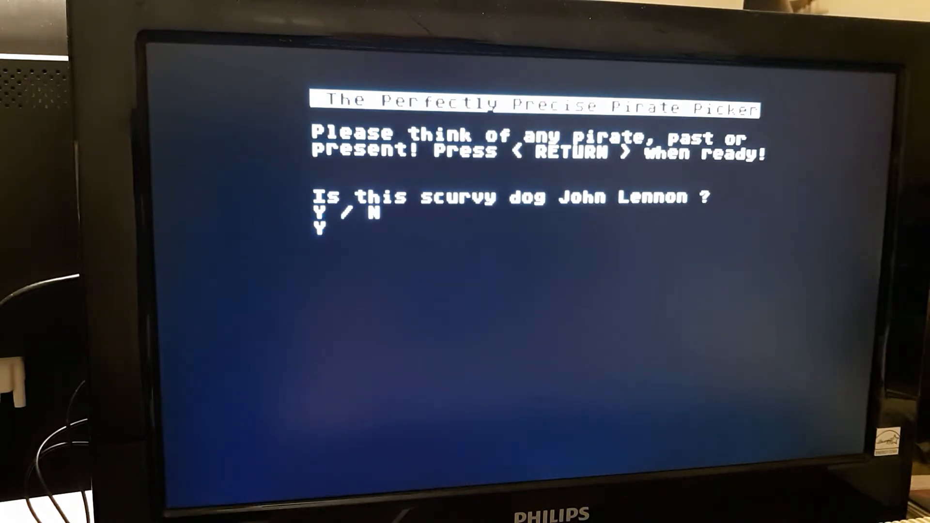
key(Return)
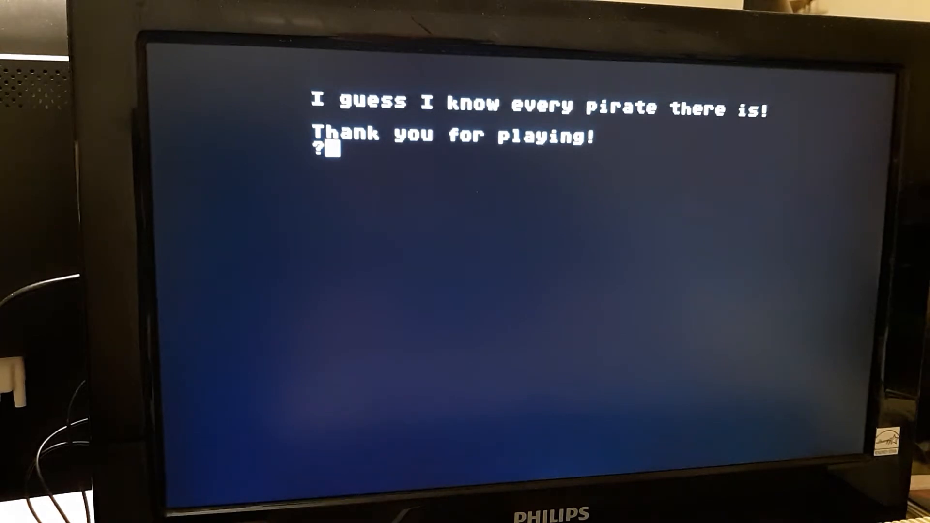
text(PONS)
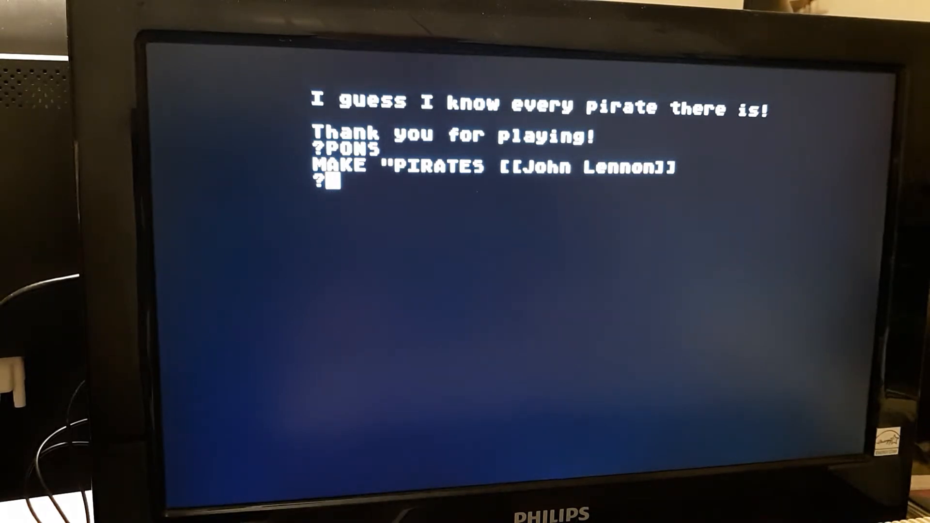
Step: Run PIRATE.GAME, reject John Lennon, and teach Brad Pitt with the difference 'alive'
text(PIRATE.GA)
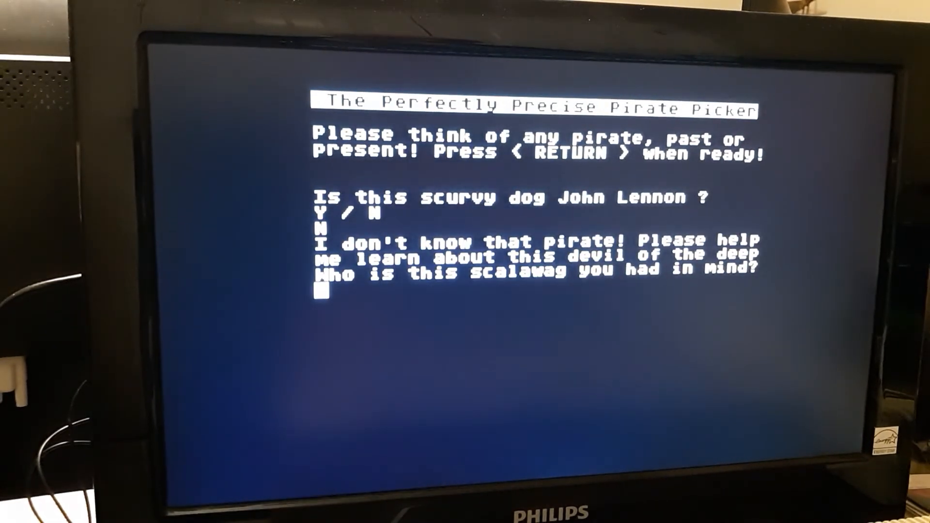
text(Brad Pitt)
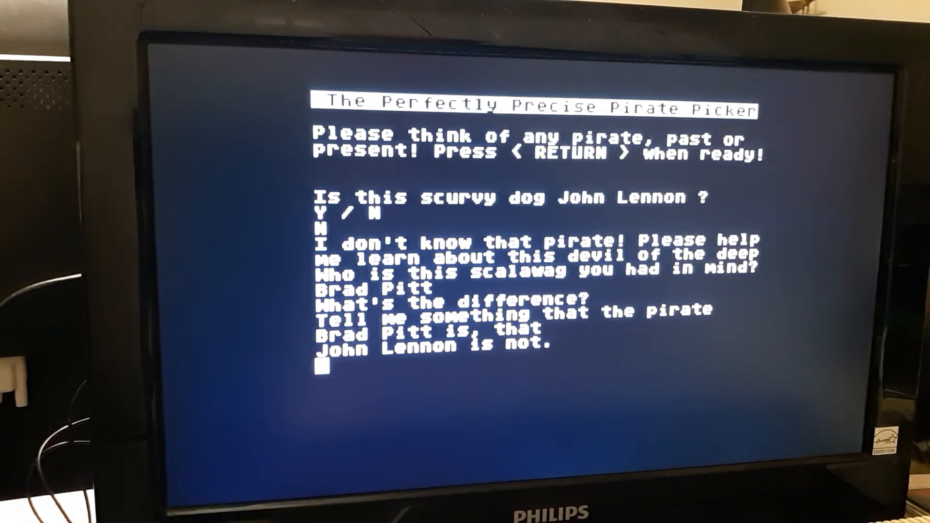
text(ali)
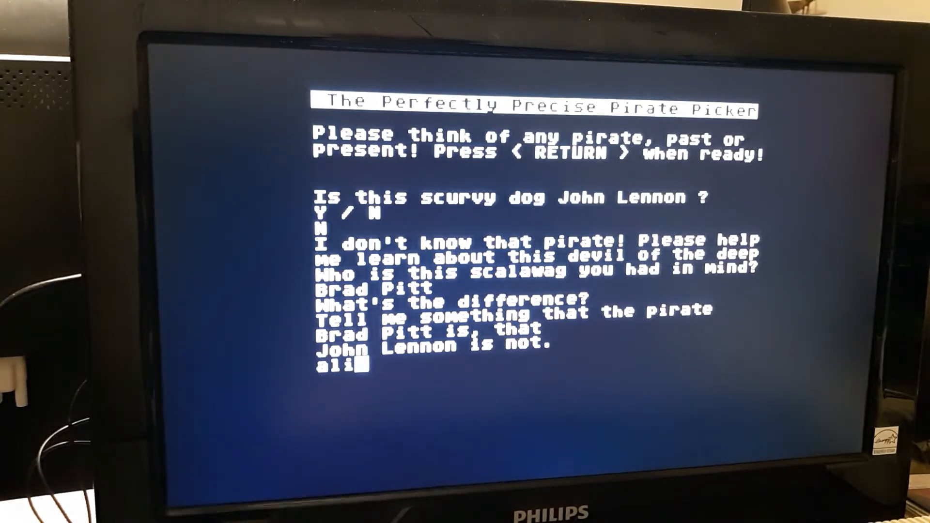
text(ve)
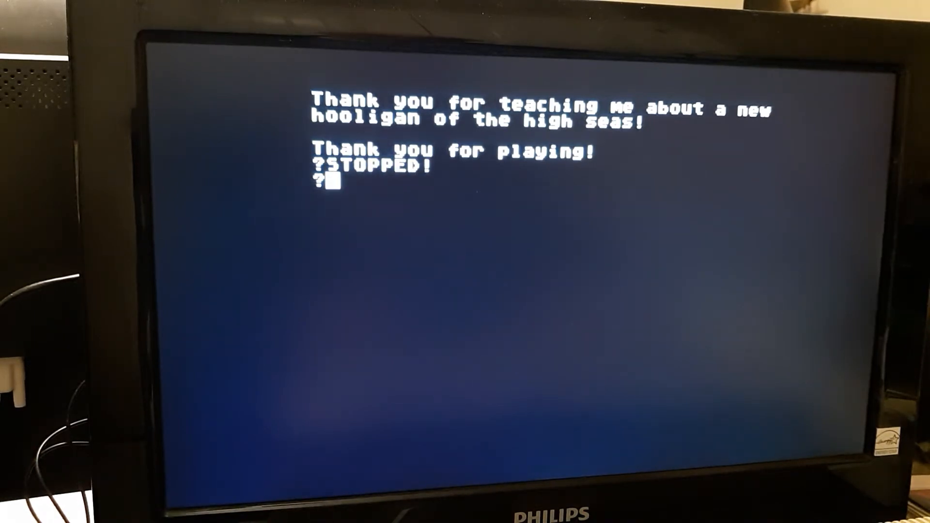
Step: List variables with PONS, showing PIRATES as alive, Brad Pitt, John Lennon
text(PONS)
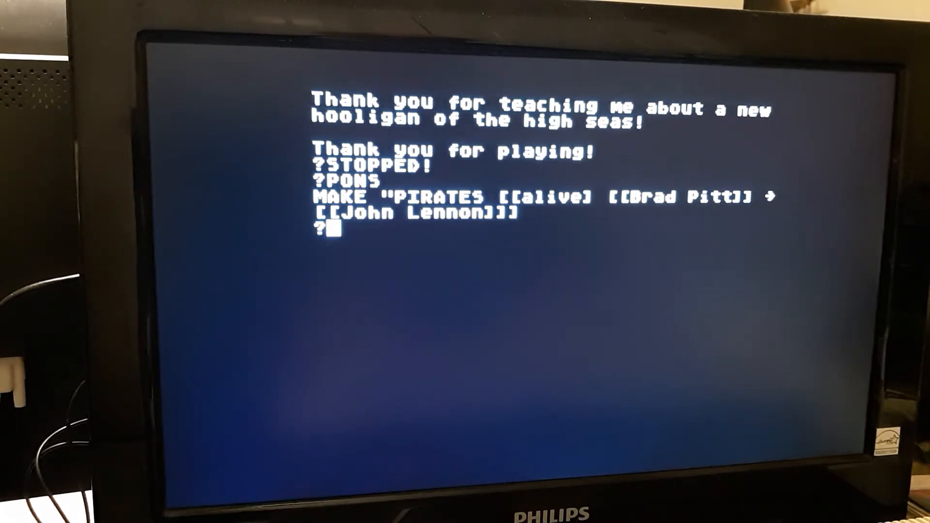
text(PIRAT)
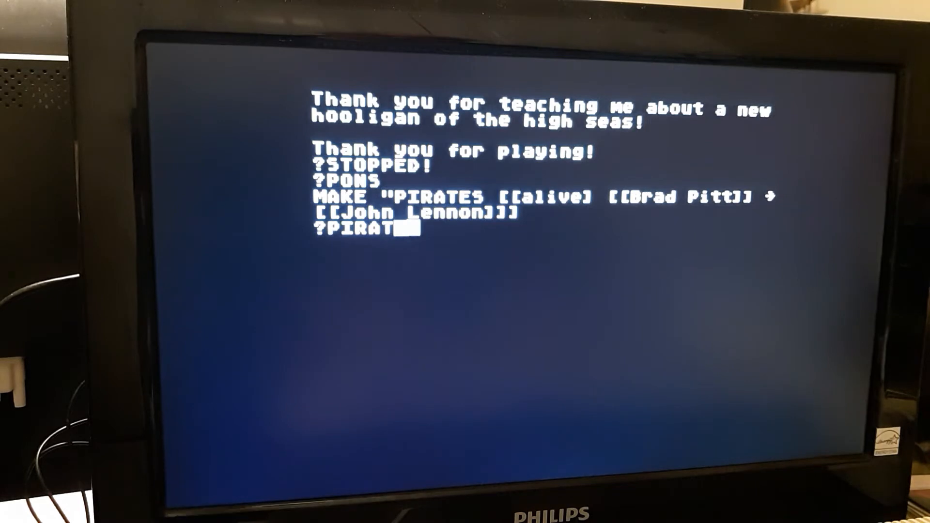
text(.GAME)
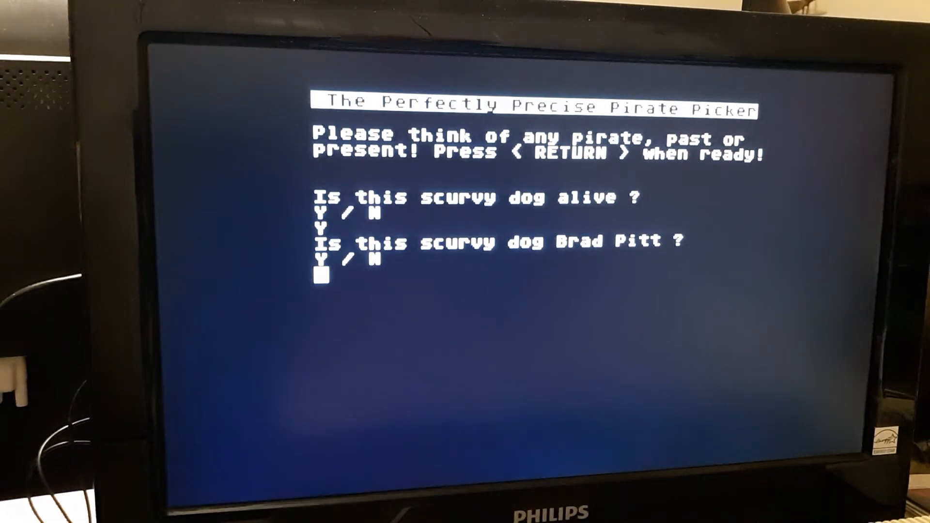
text(N)
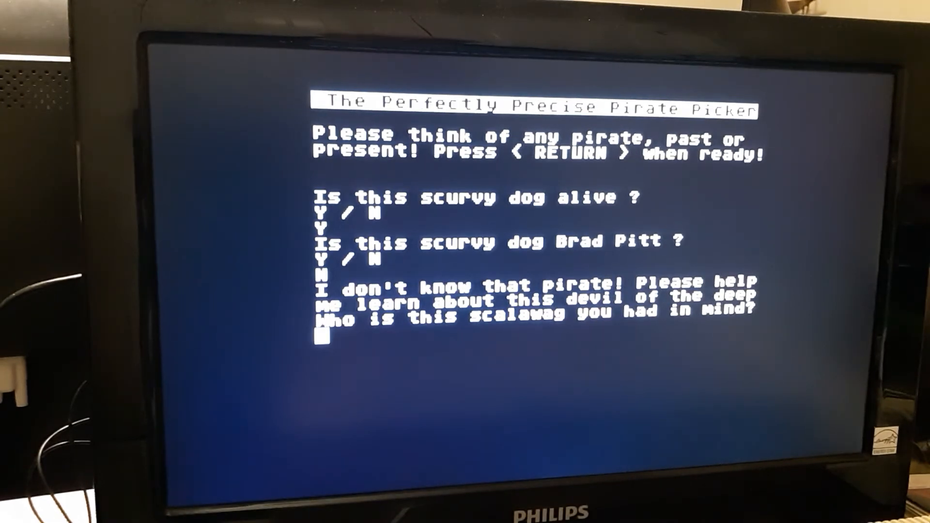
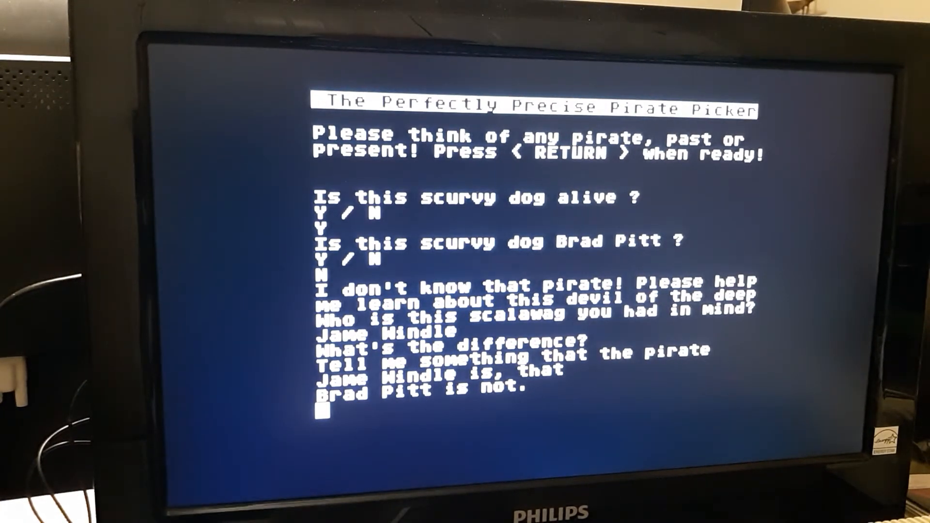
text(bearded)
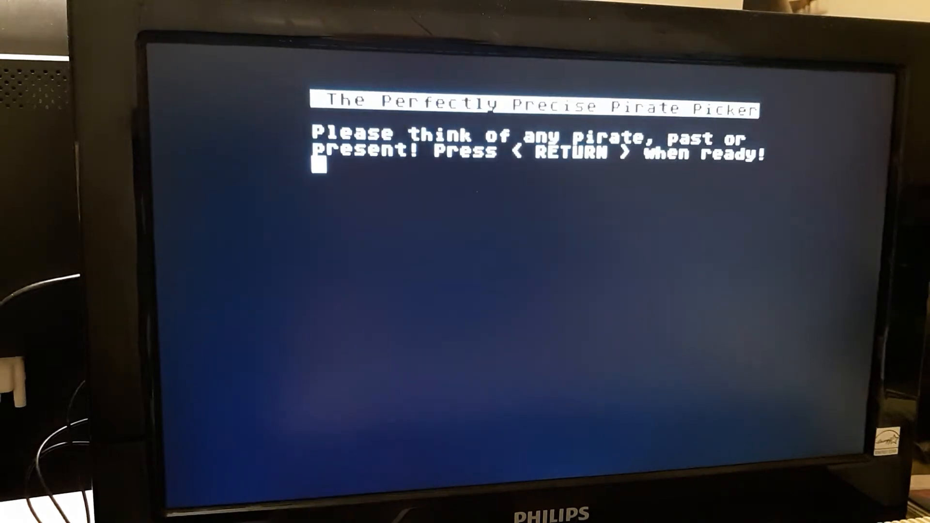
key(Return)
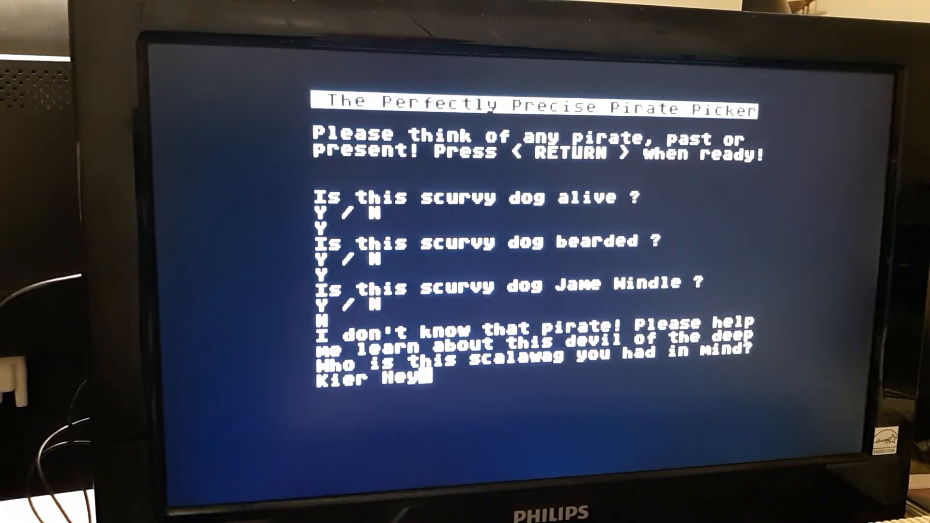
key(return)
text(a dung)
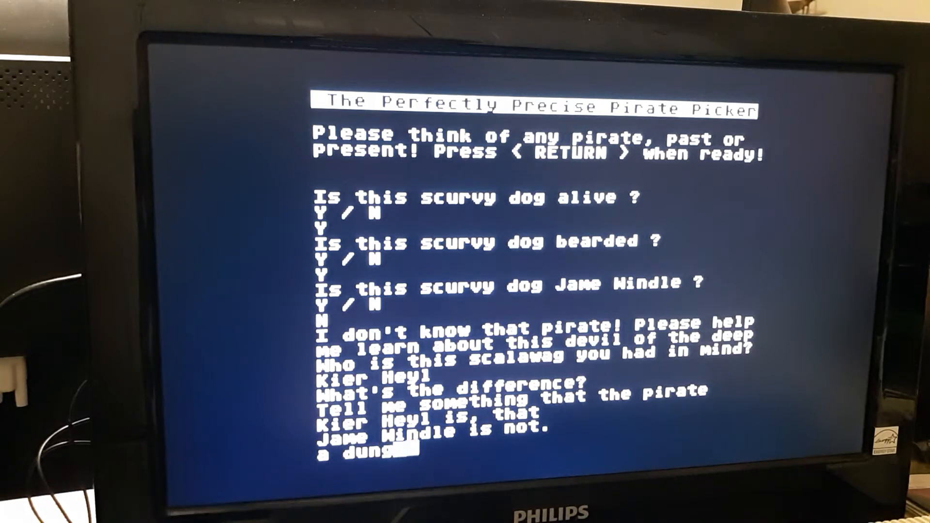
text(eon master)
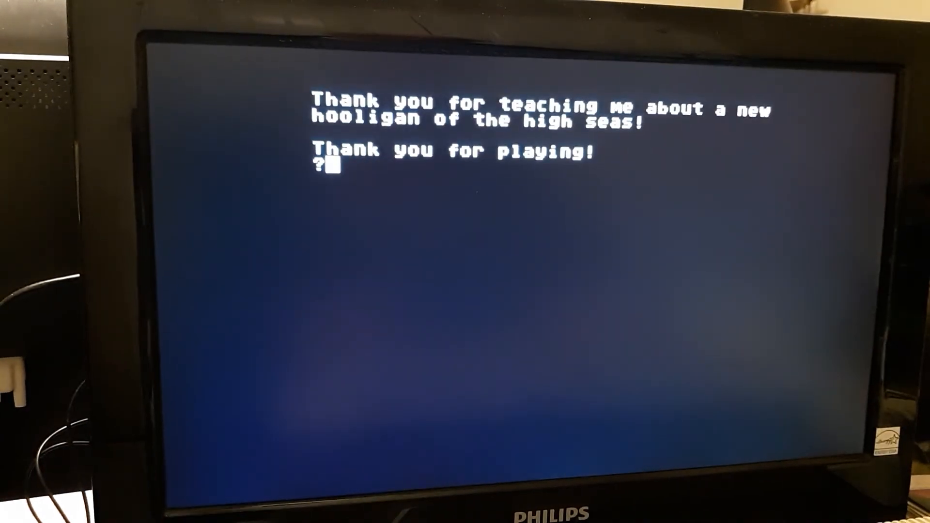
text(PI)
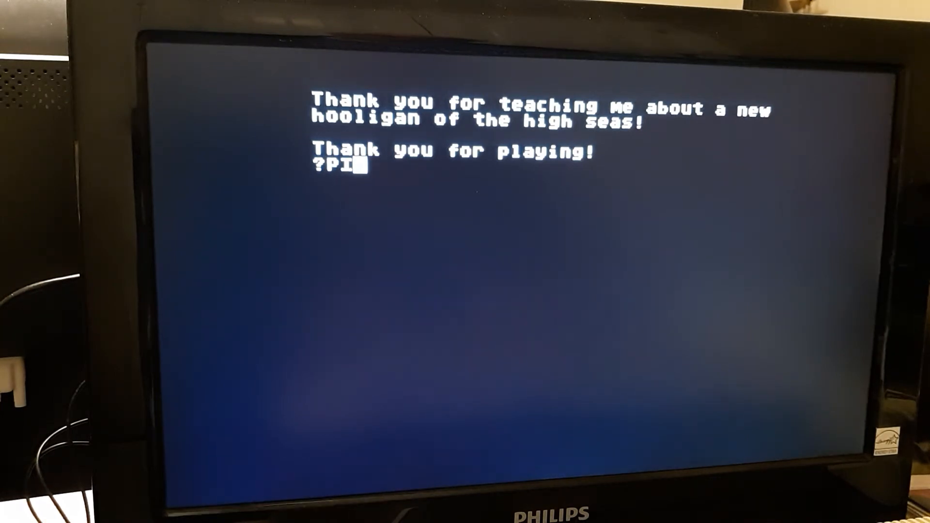
text(RATE.GA)
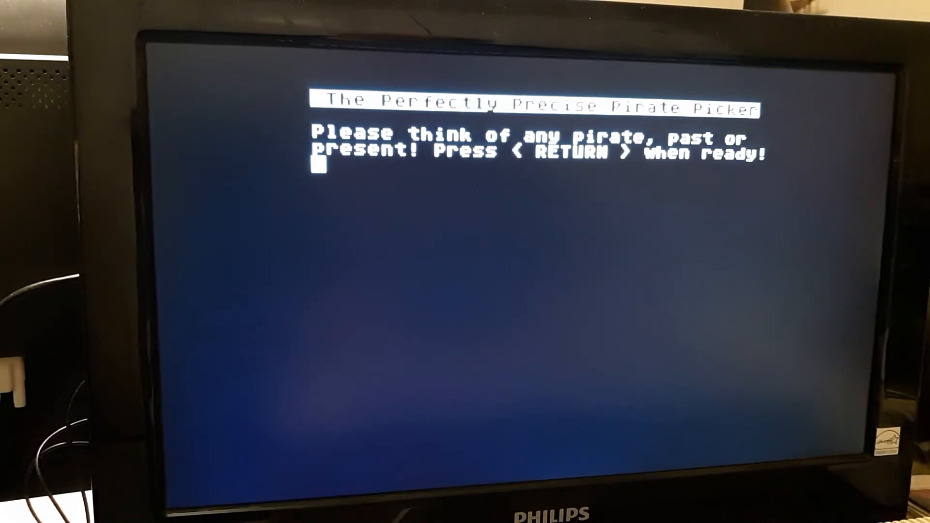
key(Return)
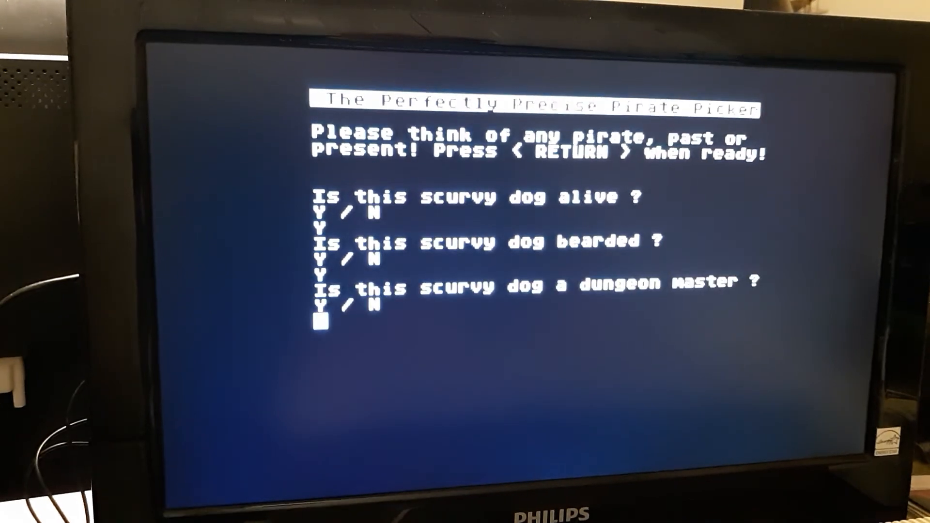
text(Y)
text(N)
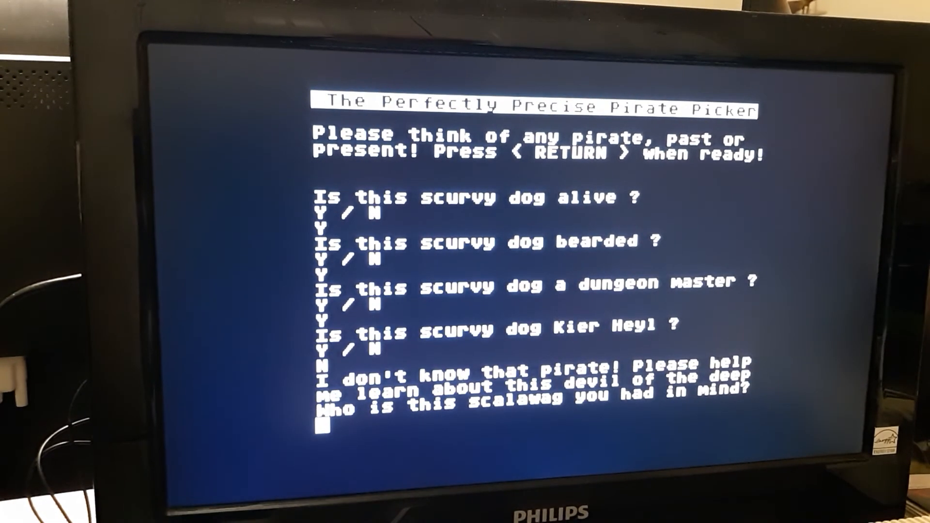
text(Dave A)
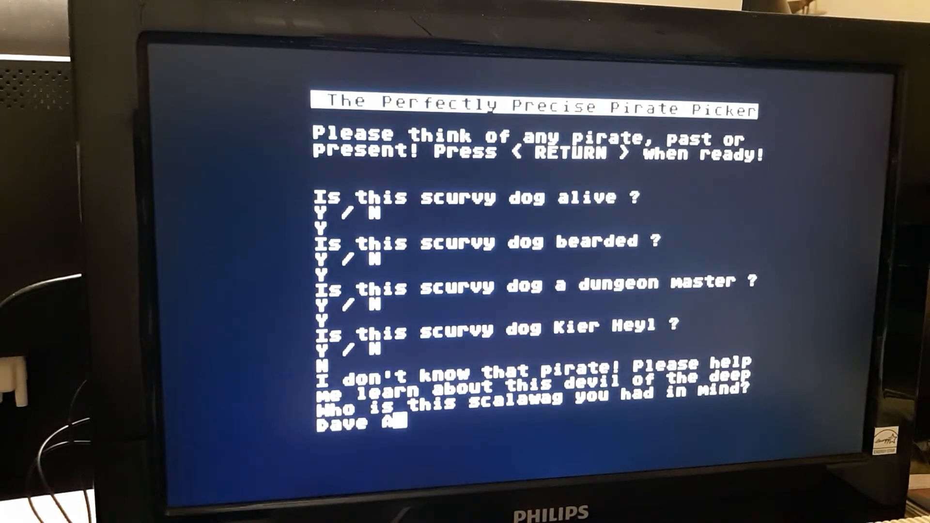
key(Return)
text(highly intellige)
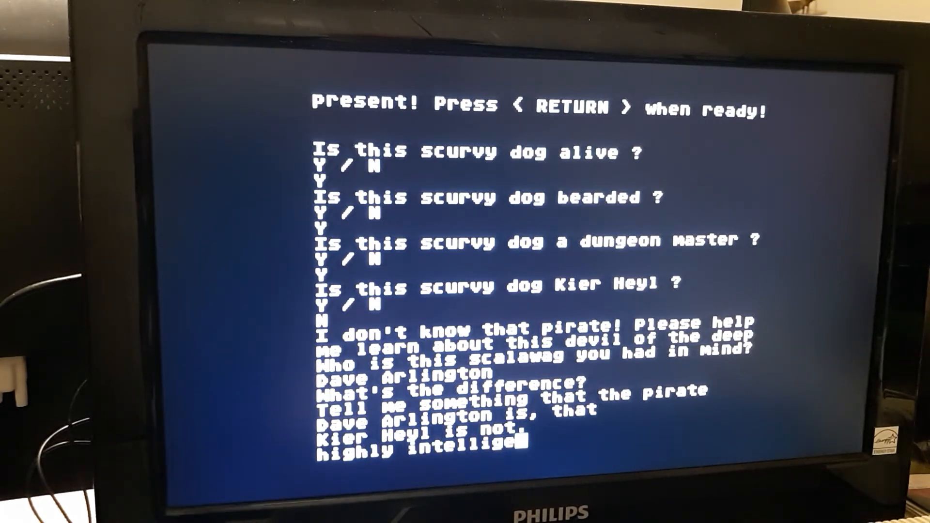
text(t)
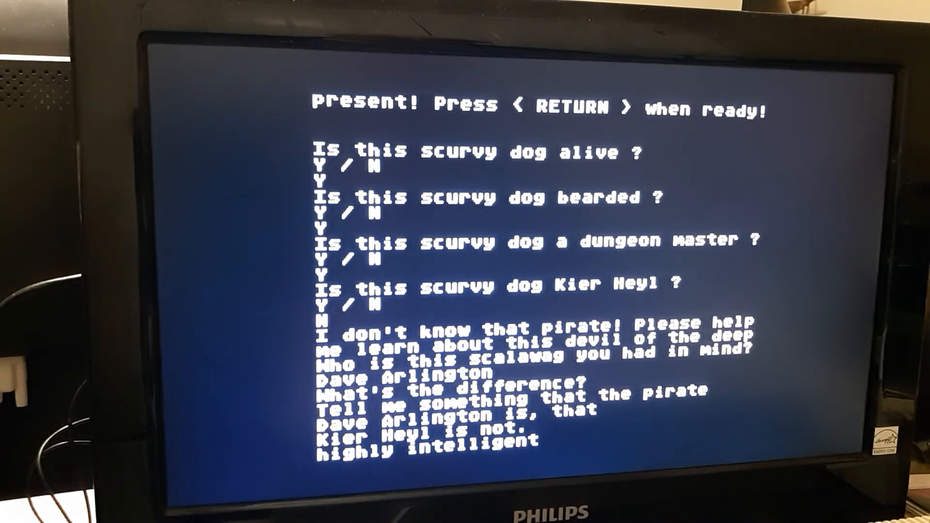
key(Return)
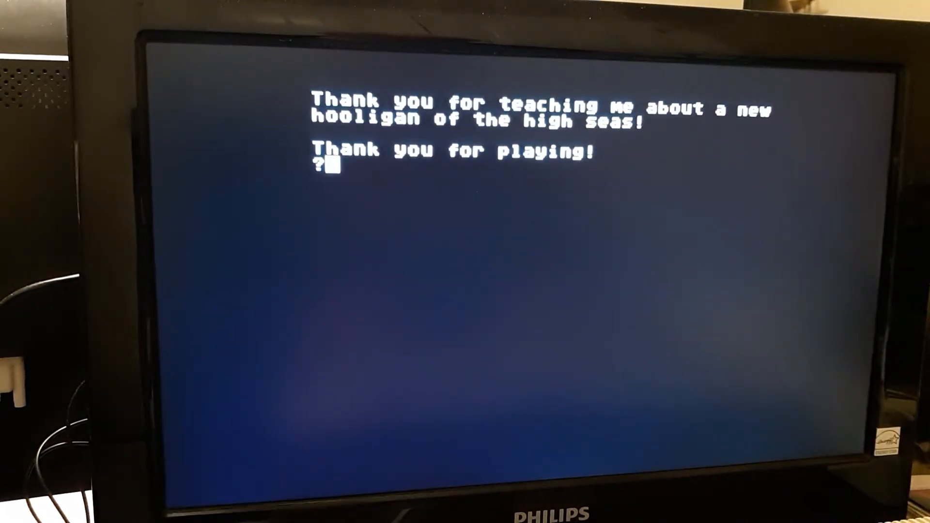
Step: List variables to show the full PIRATES tree, then rerun PIRATE.GAME
text(PN)
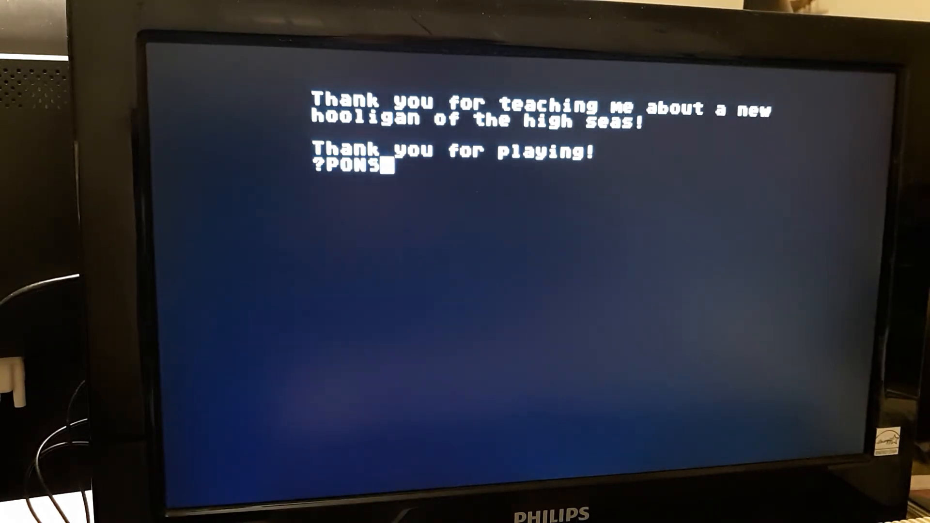
key(Return)
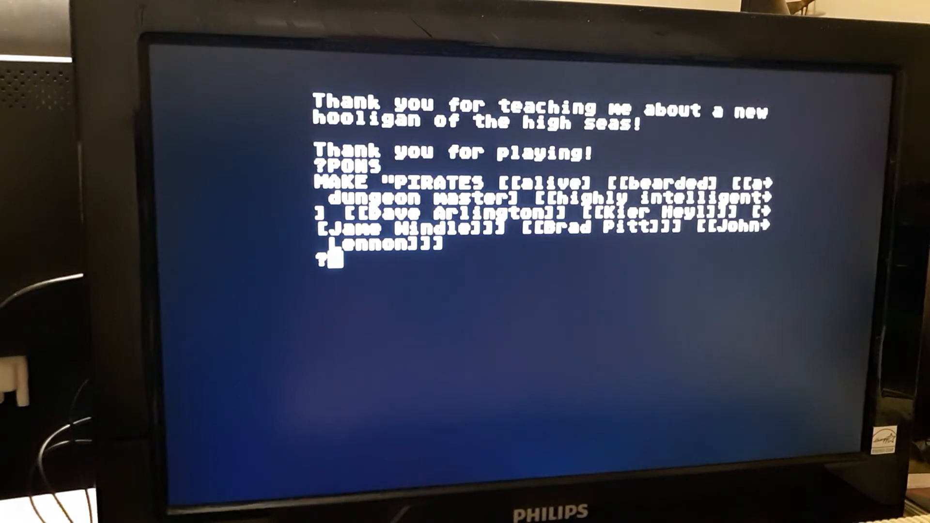
text(PIRATES)
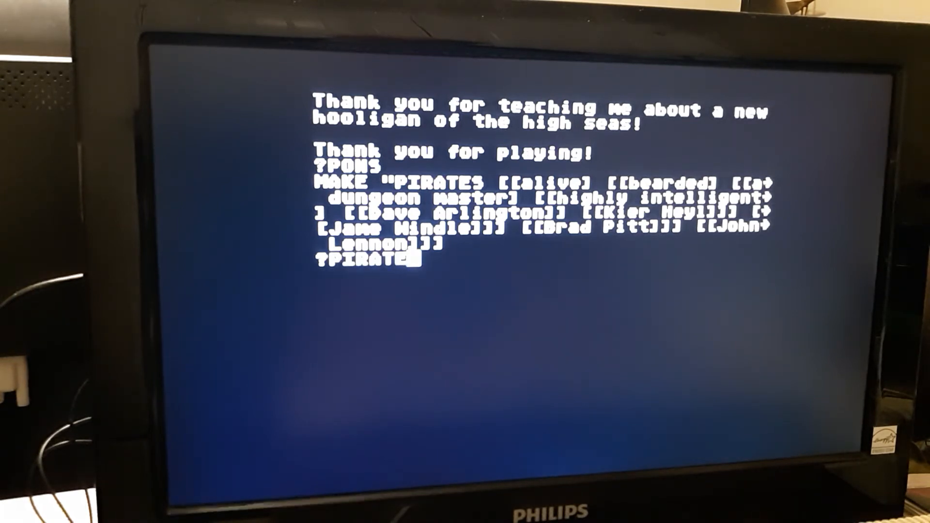
text(.GAME)
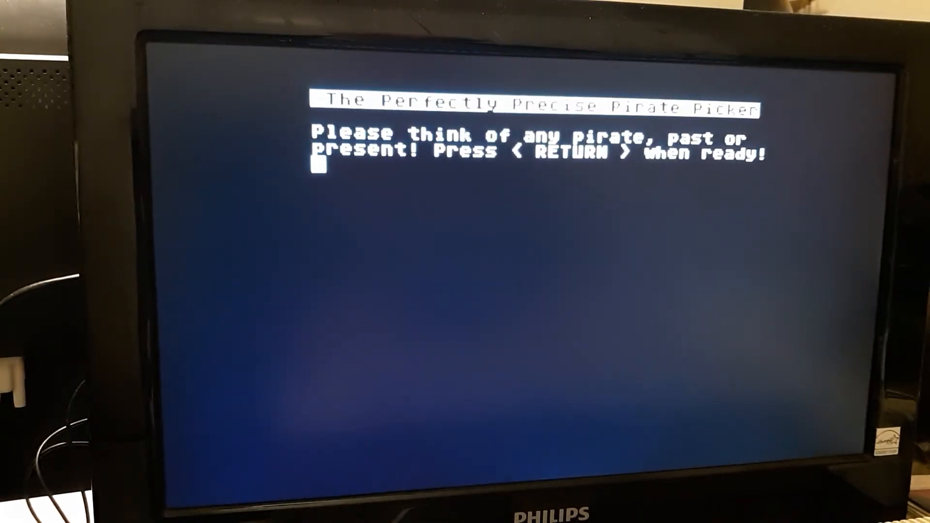
key(Return)
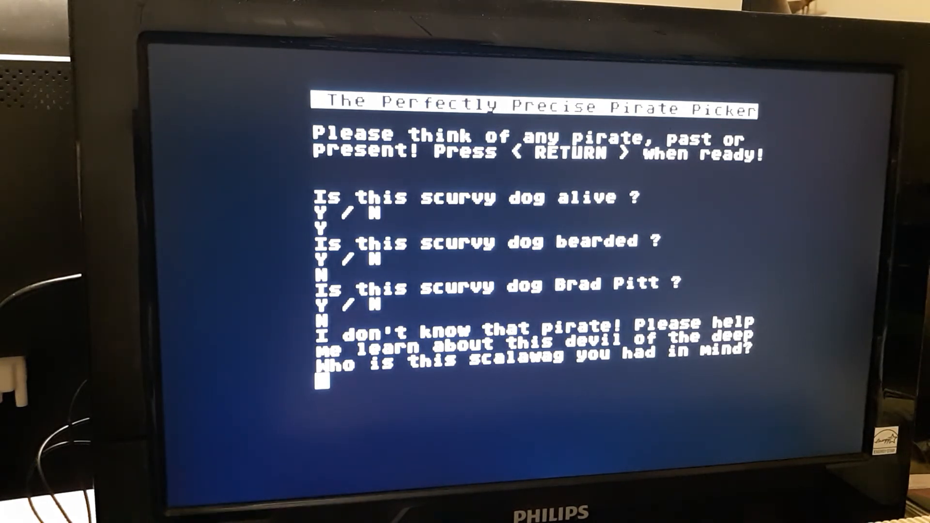
text(an AWS/)
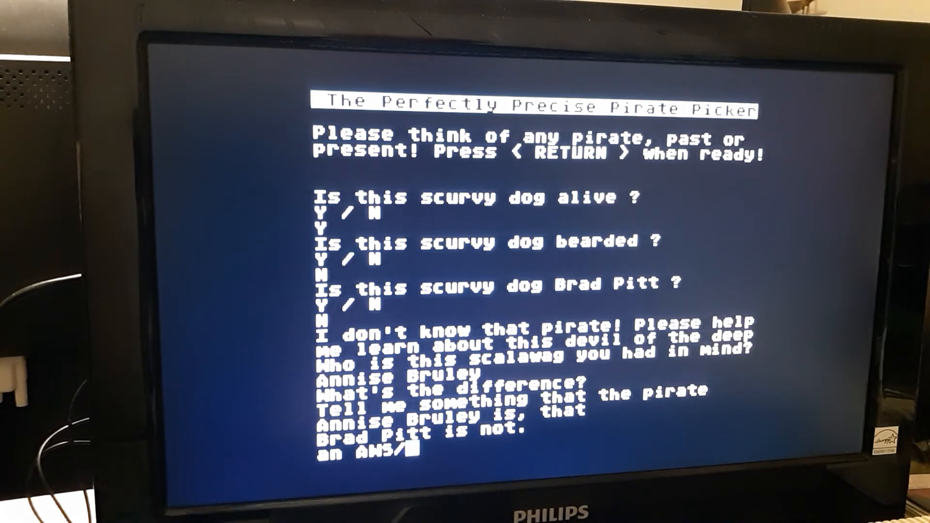
text(React)
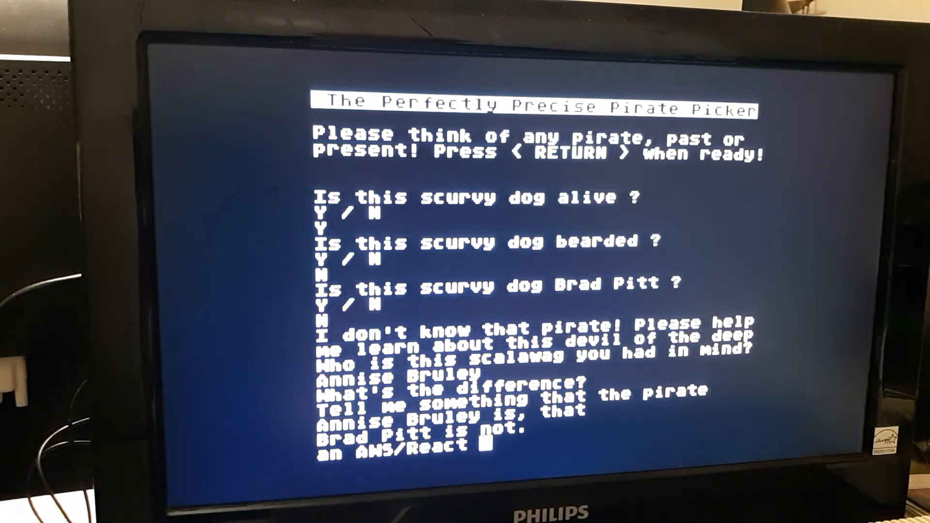
text(guru)
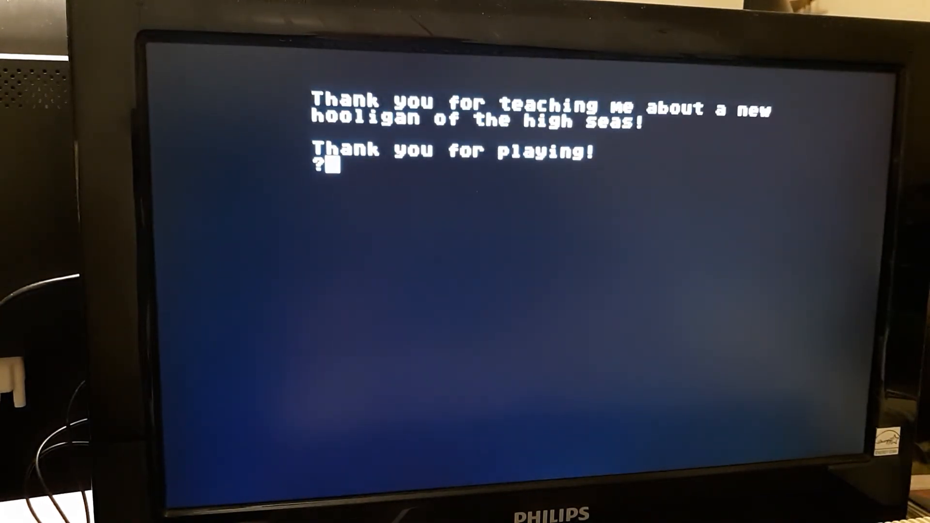
text(PIRATE.)
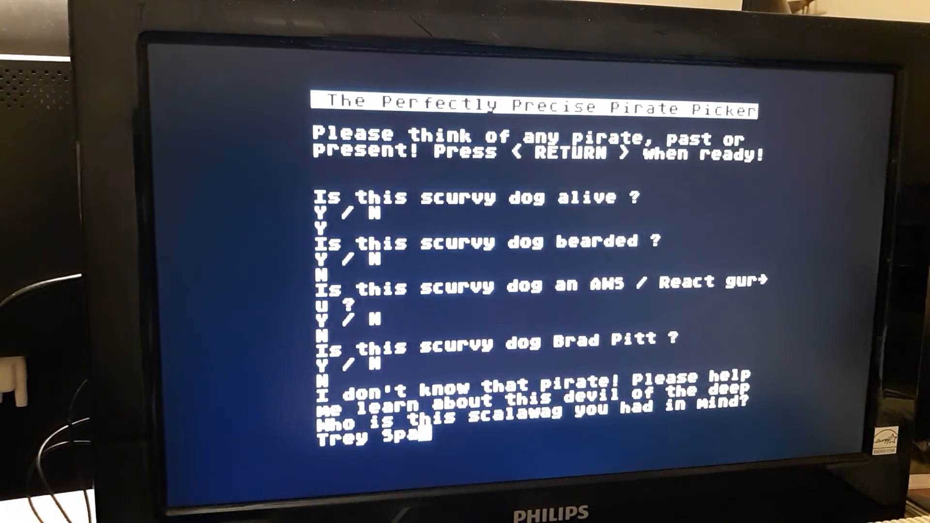
key(Return)
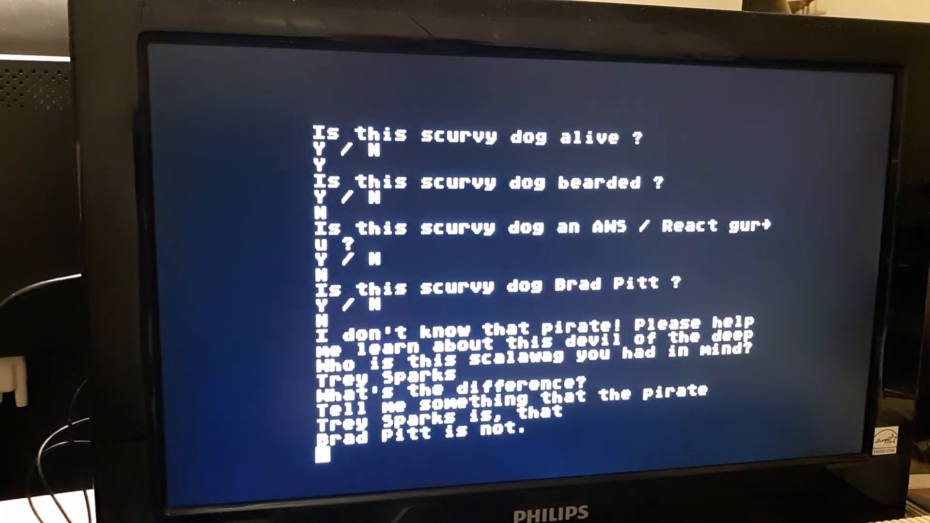
text(you)
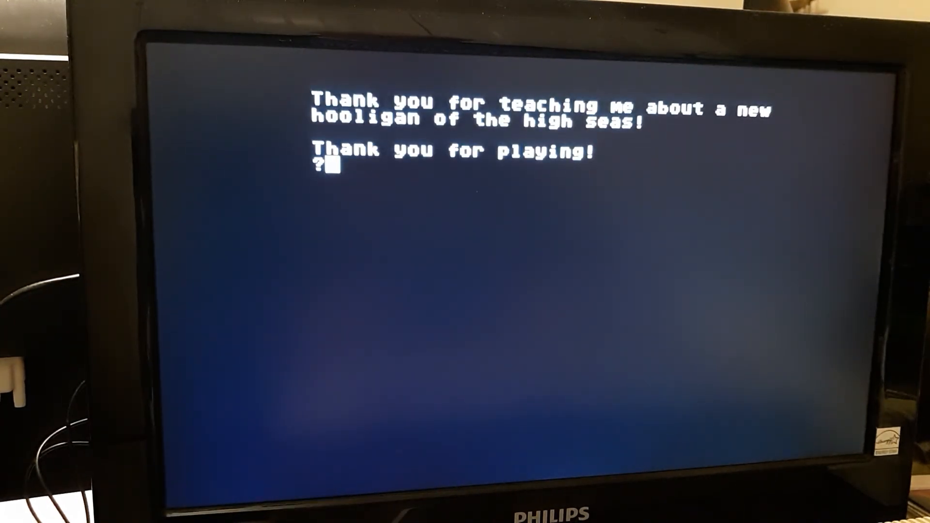
Step: Answer the learned questions until the picker claims to know every pirate, then type PONS
text(PIRATE.GAME)
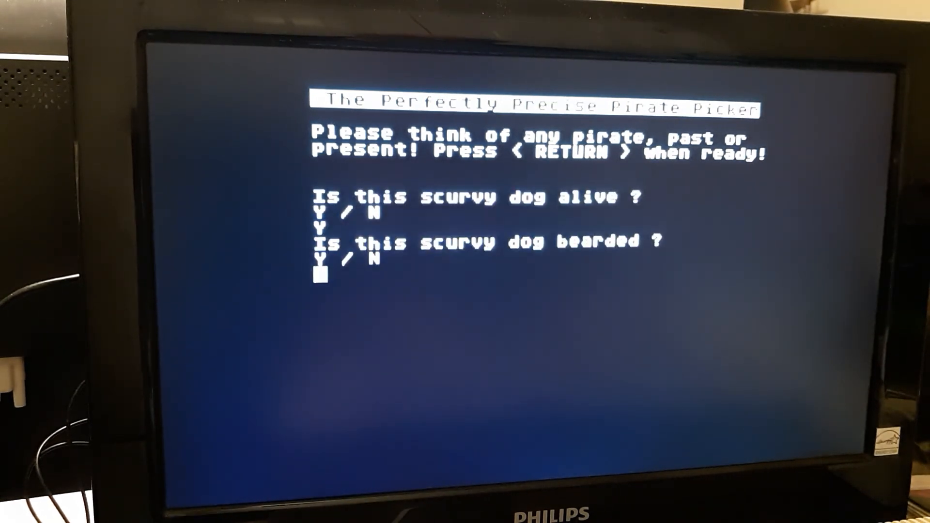
text(Y)
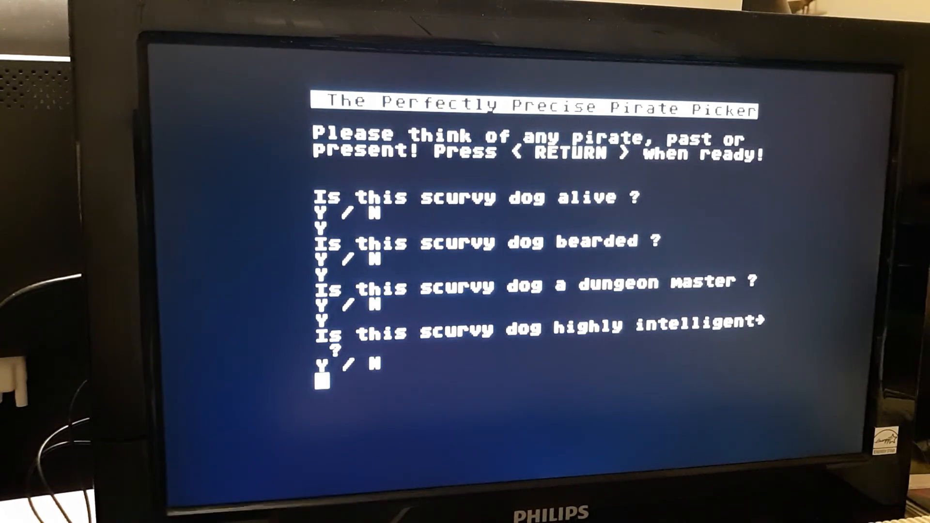
text(N)
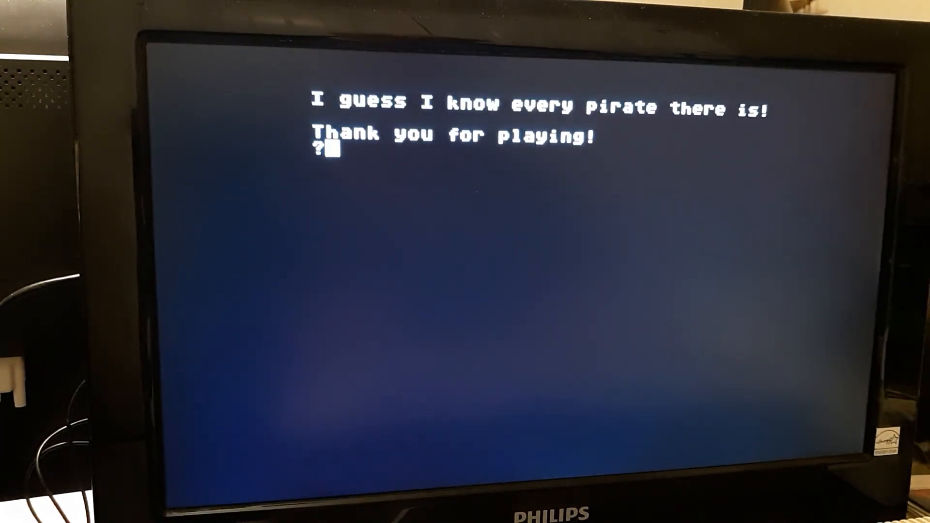
text(PONS)
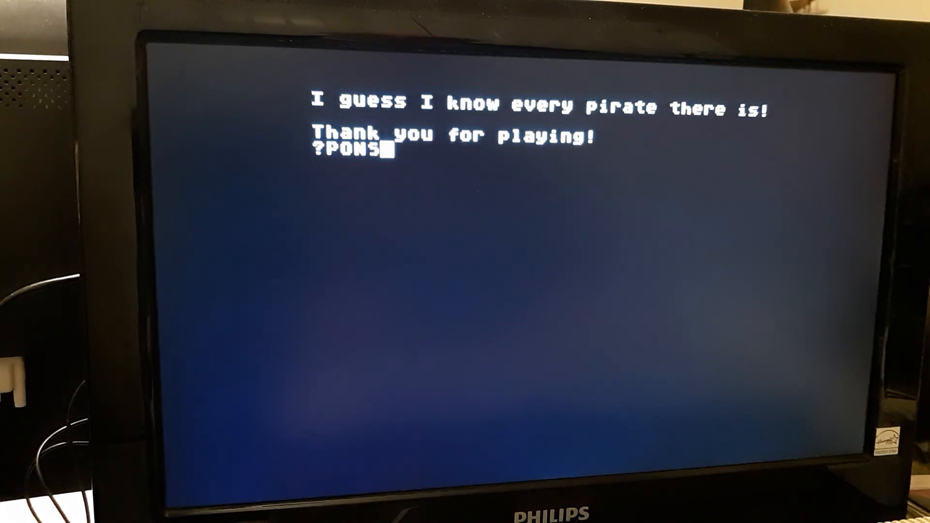